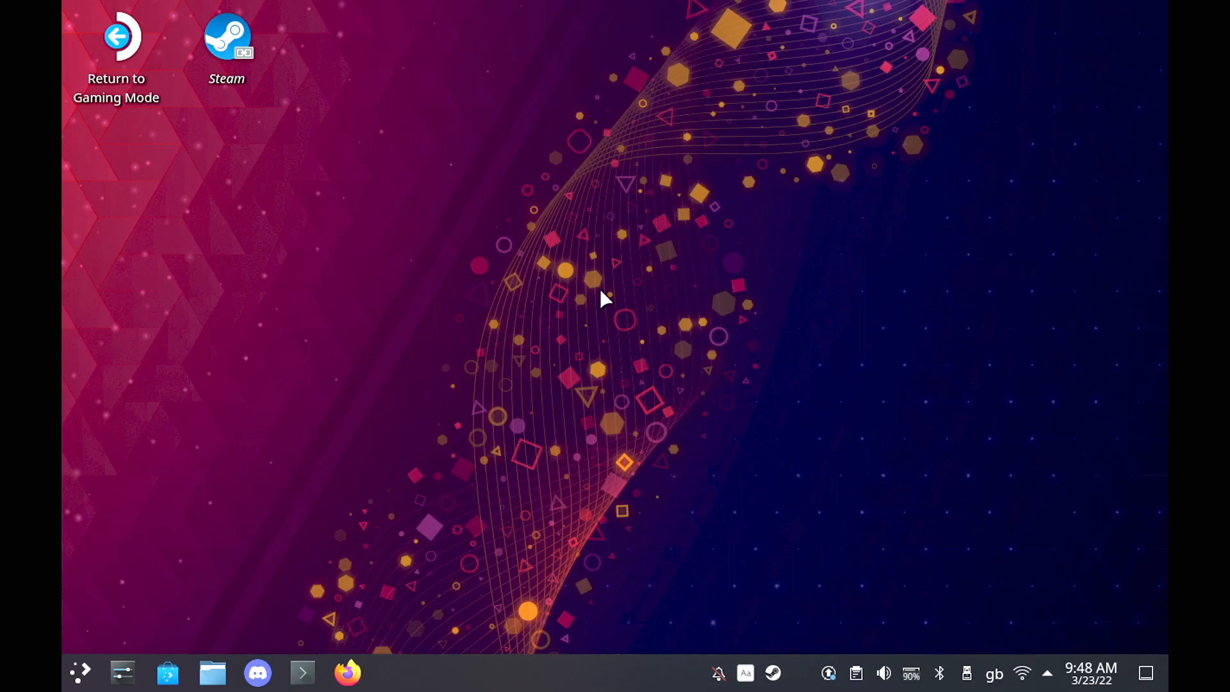
pyautogui.moveTo(330, 399)
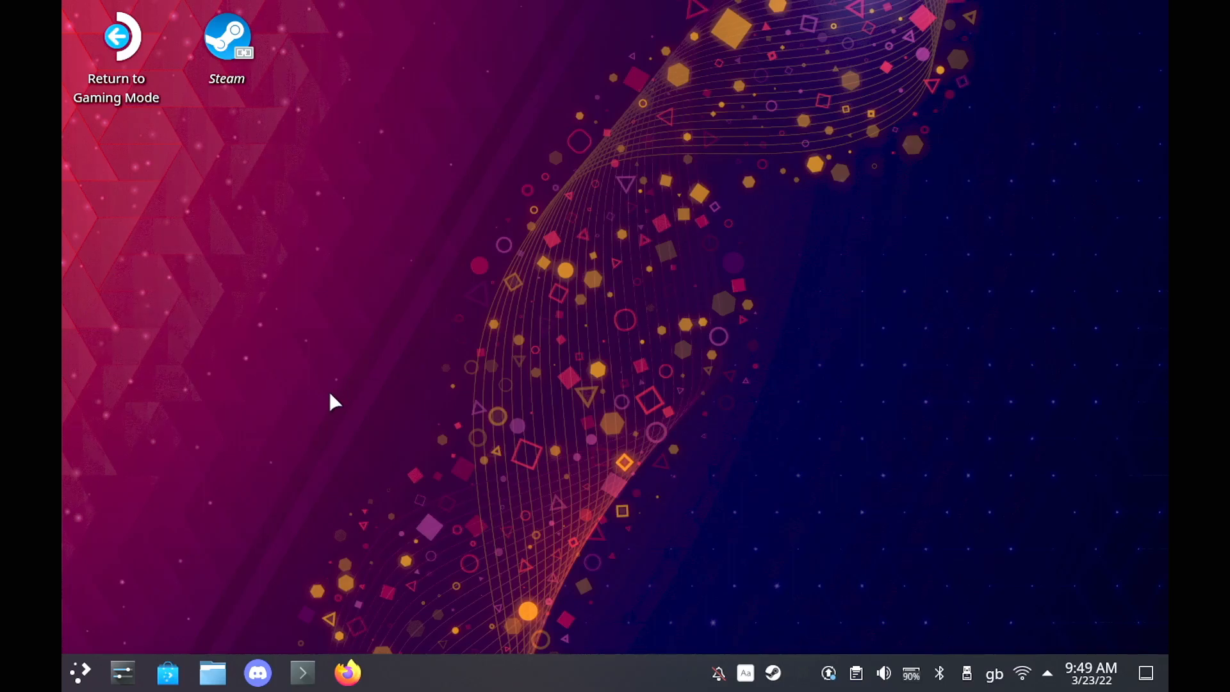
pyautogui.moveTo(212, 569)
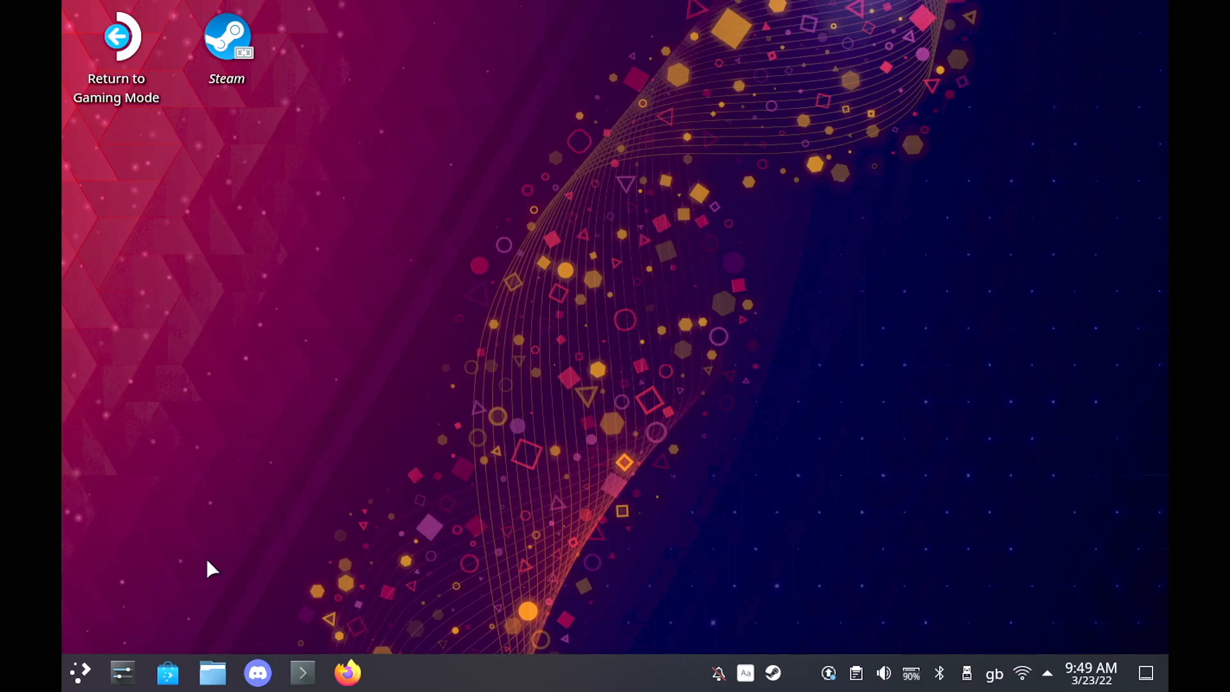
pyautogui.moveTo(167, 672)
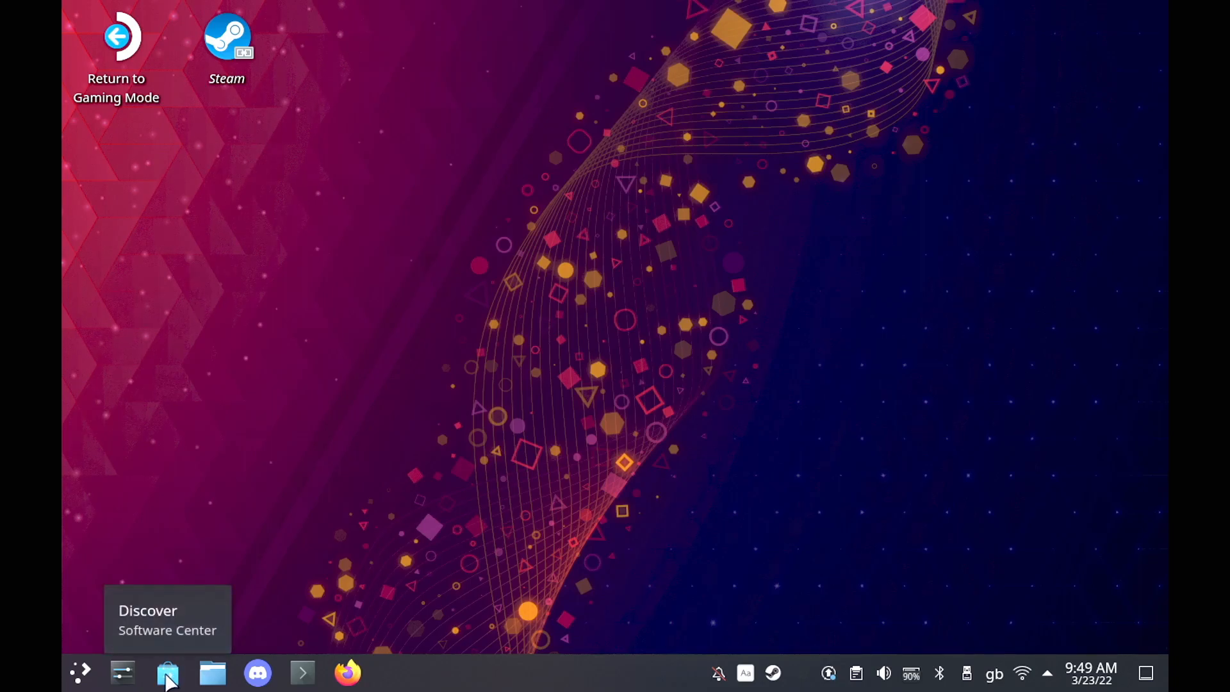
# Search Discover for syncthing, install Syncthing GTK and show its details page.
pyautogui.click(166, 673)
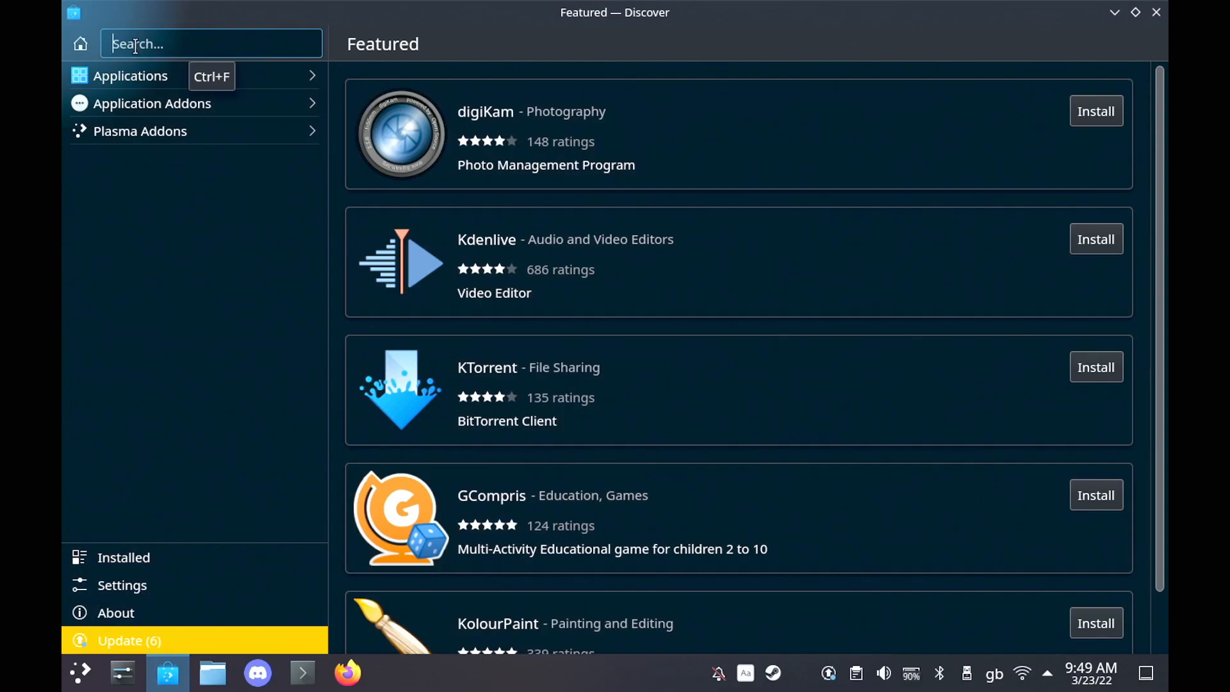
pyautogui.write('synthing')
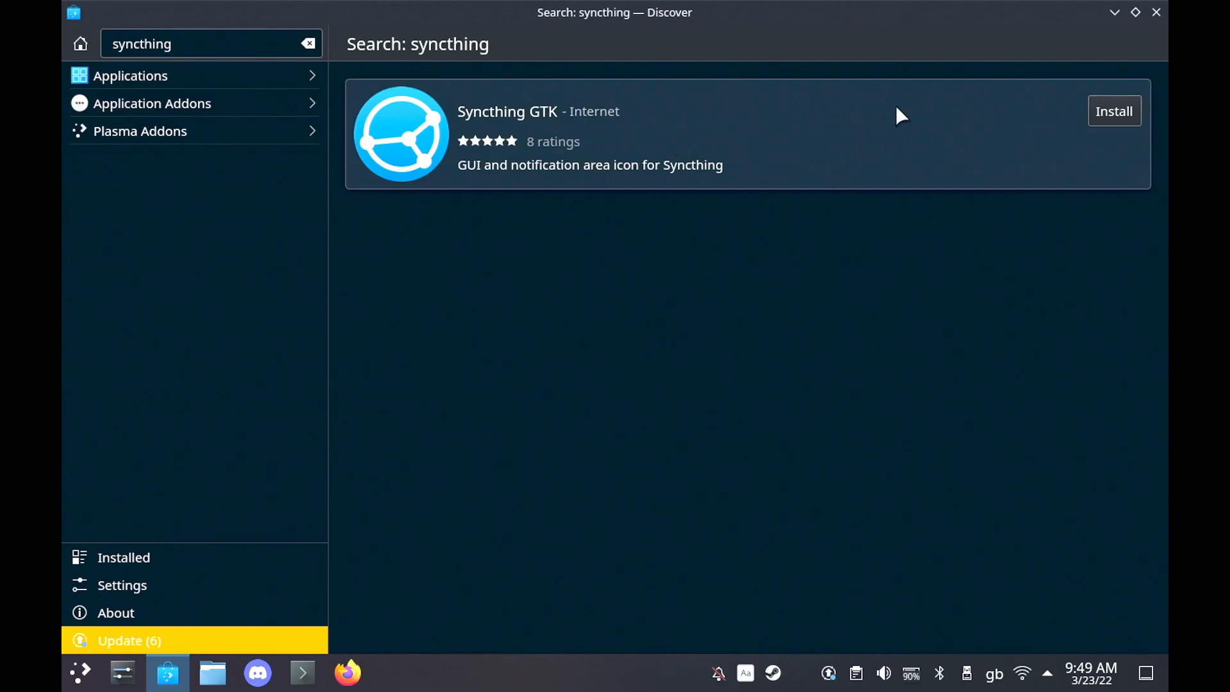
pyautogui.click(1114, 111)
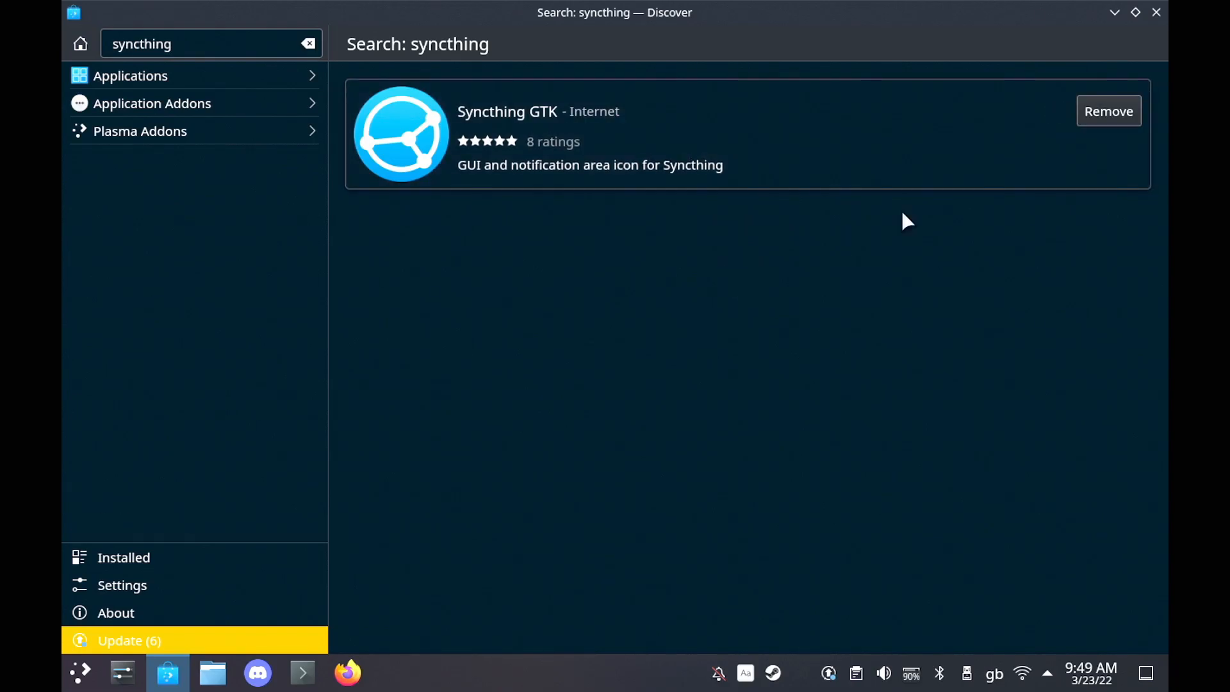
pyautogui.click(508, 111)
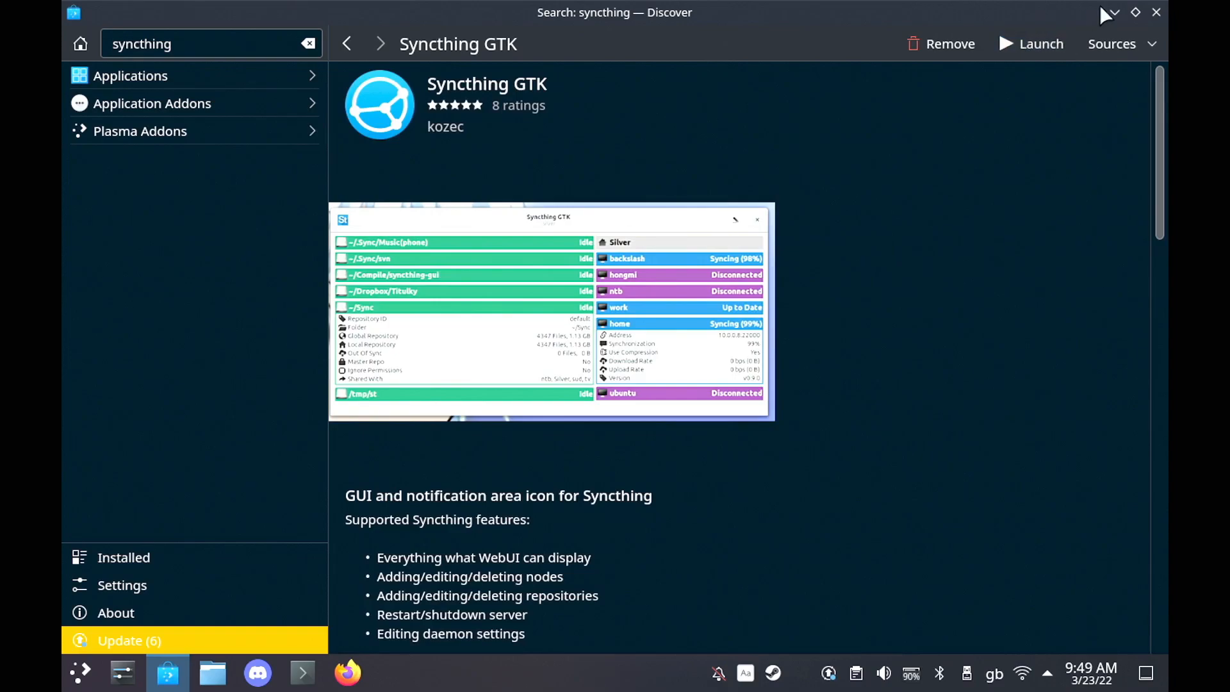
# Launch Syncthing-GTK, finish the first-run wizard and dismiss the usage reporting bar.
pyautogui.click(1040, 43)
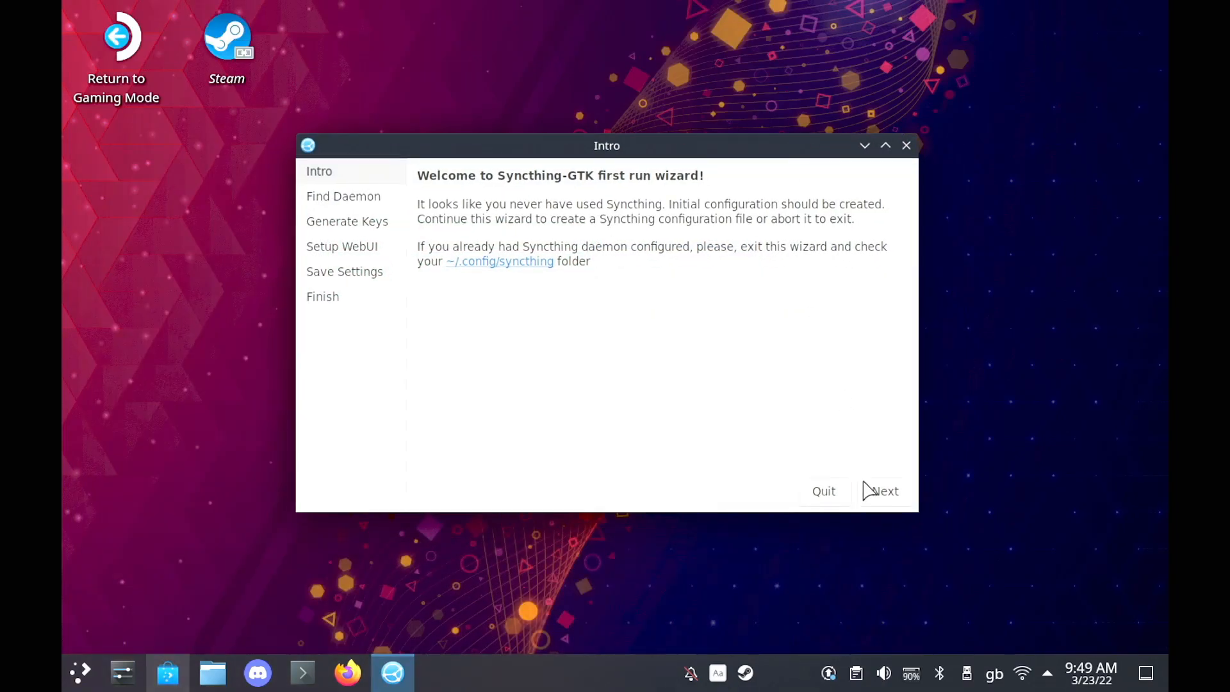
pyautogui.click(885, 490)
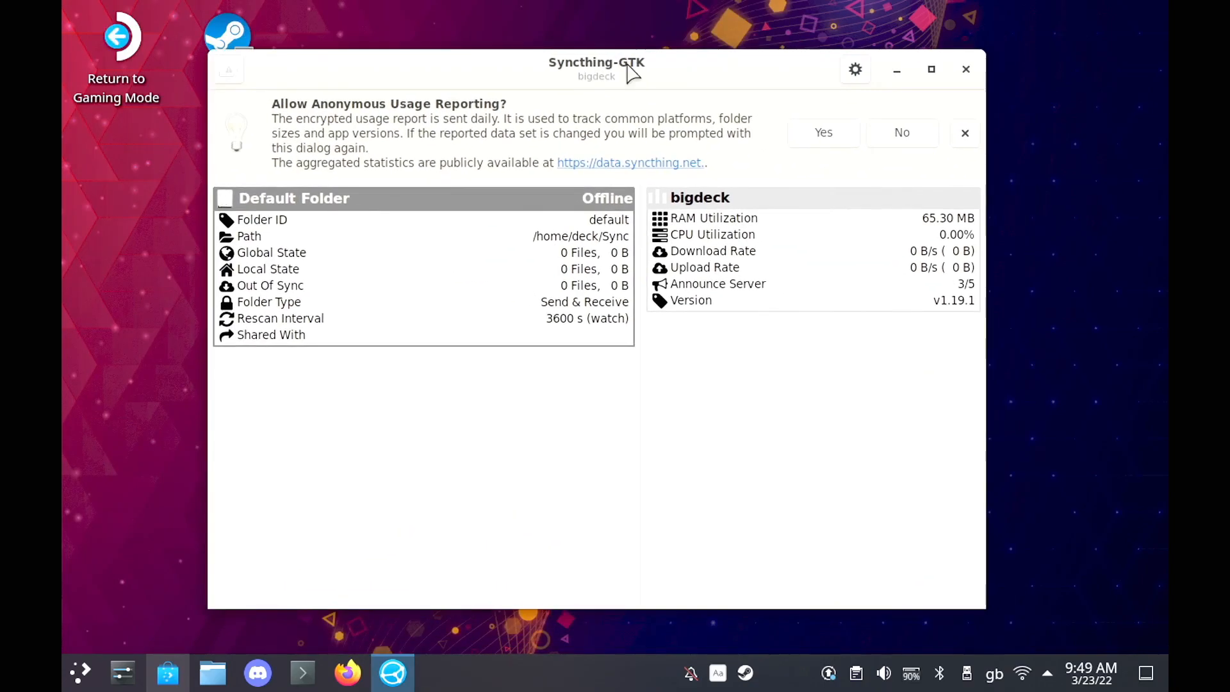
pyautogui.click(901, 132)
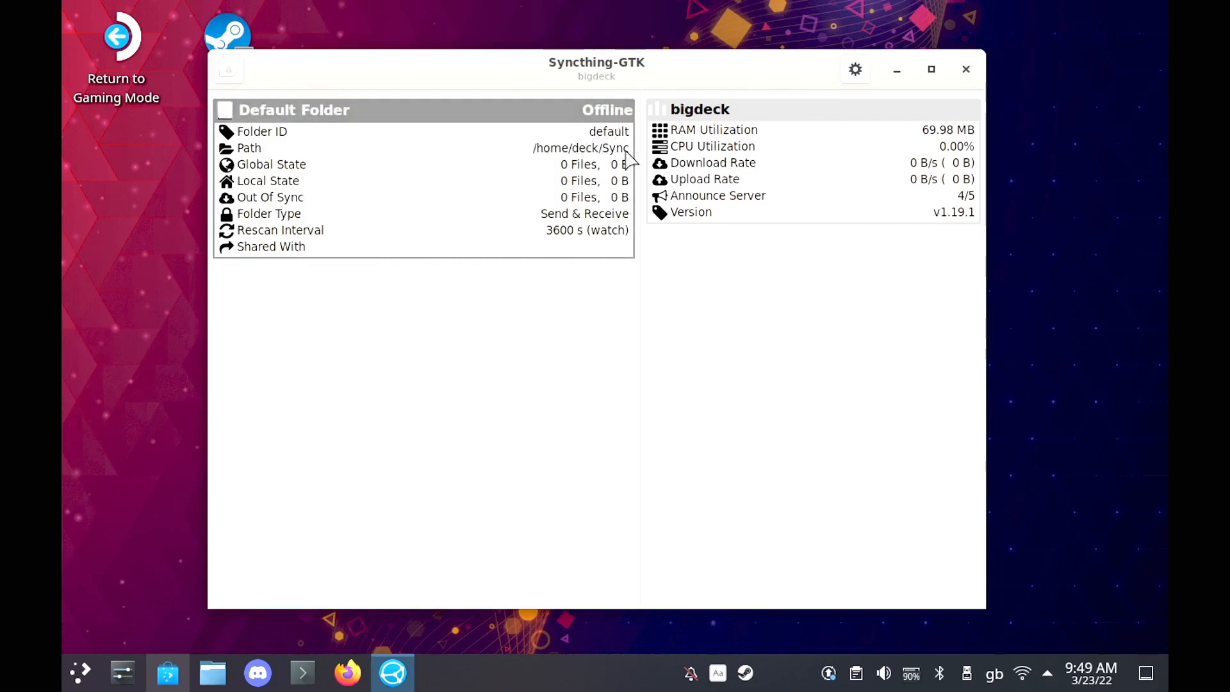
pyautogui.moveTo(212, 672)
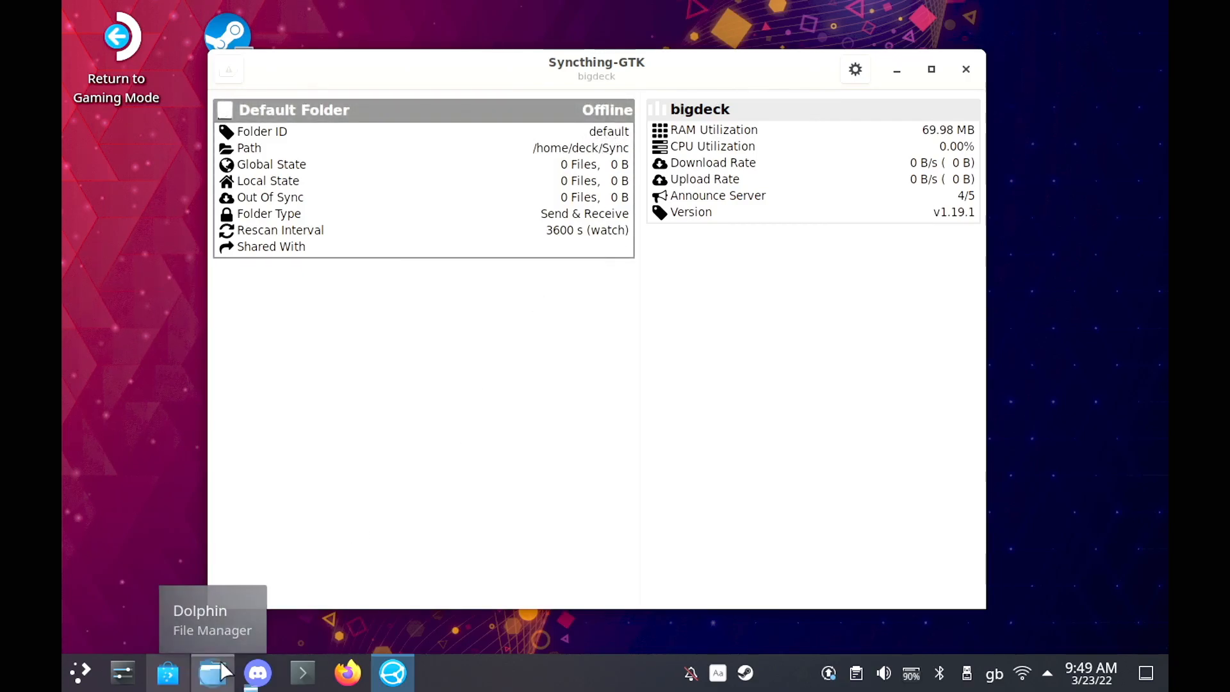
# Browse into the empty Sync folder in Home with Dolphin.
pyautogui.click(212, 672)
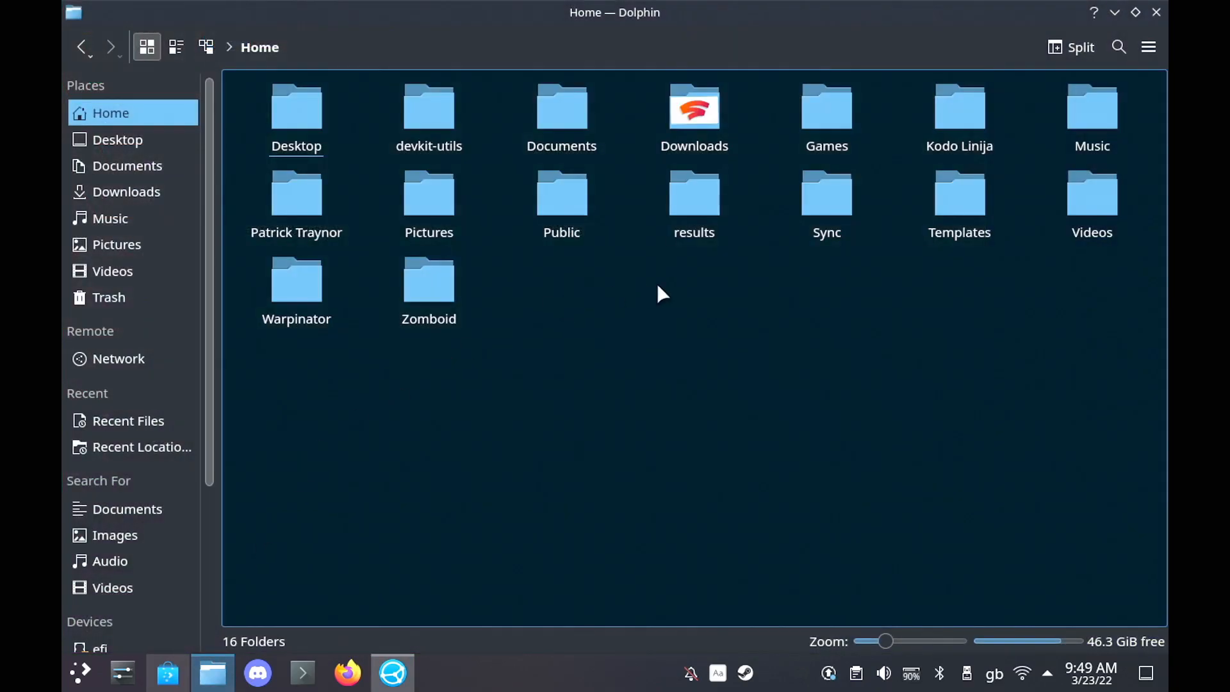
pyautogui.click(826, 192)
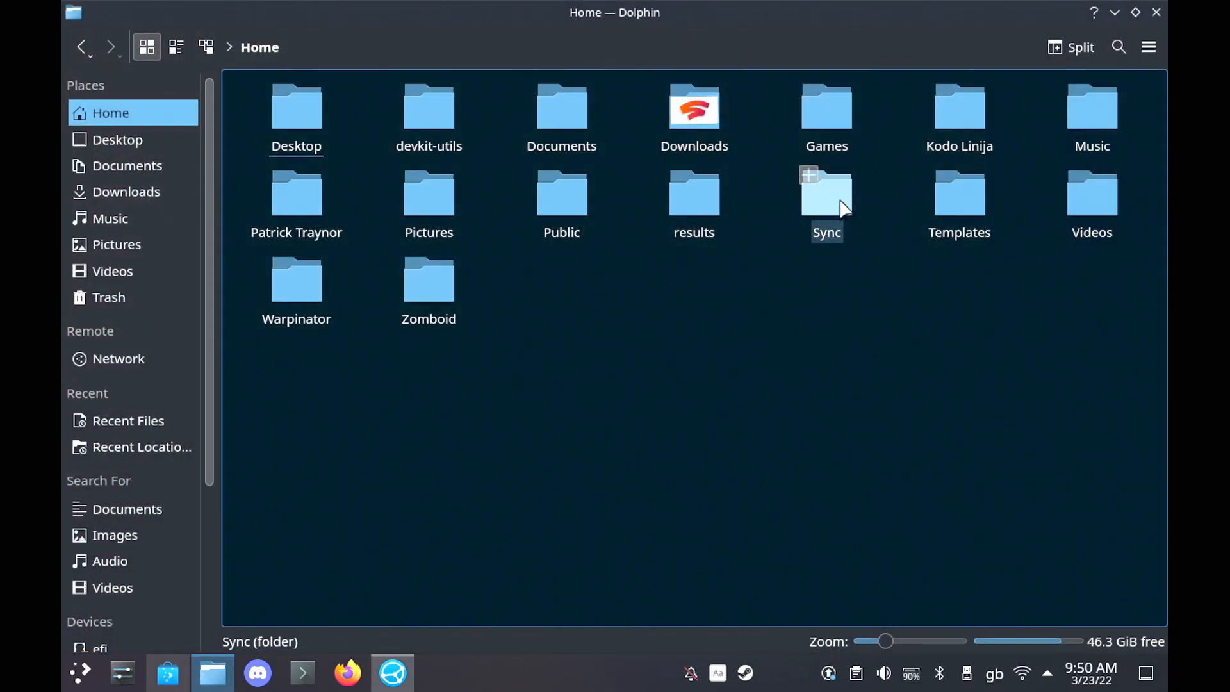
pyautogui.doubleClick(826, 192)
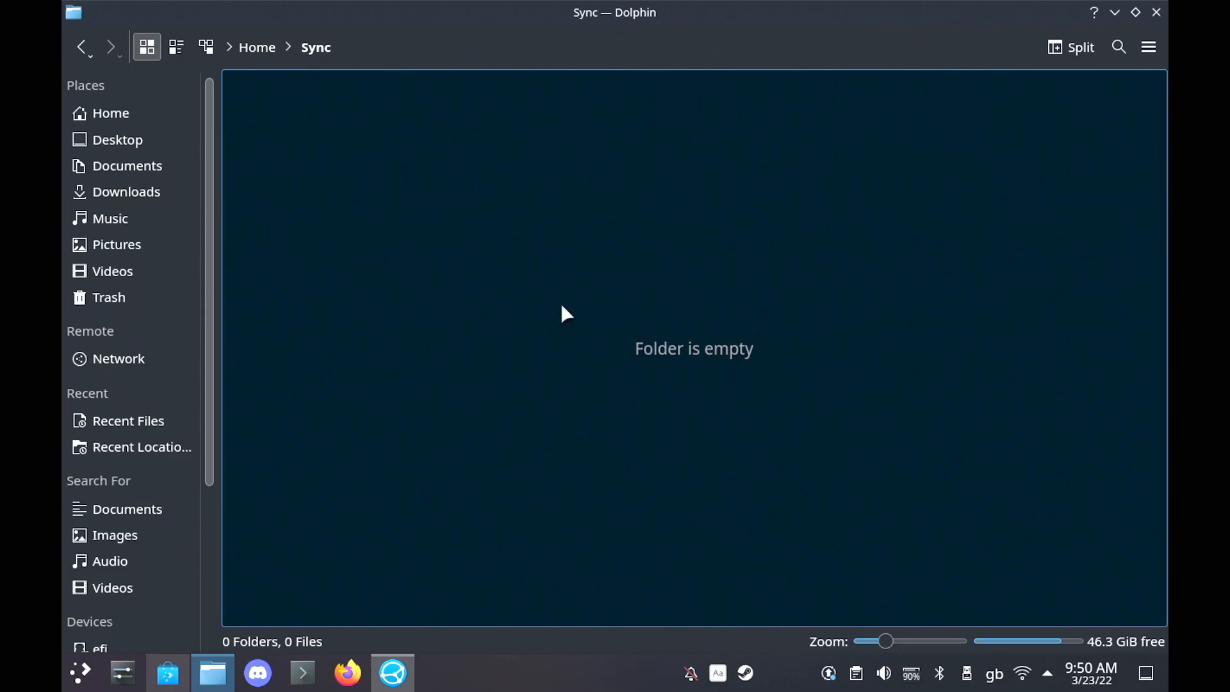
pyautogui.moveTo(584, 218)
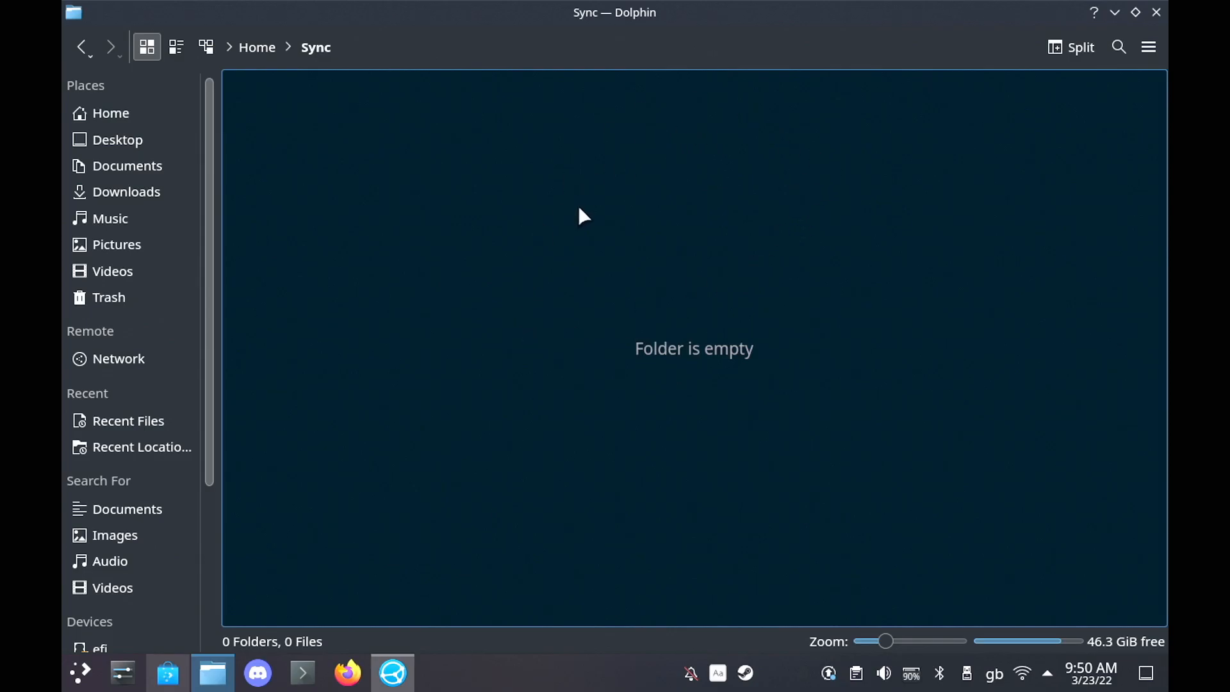
# Show the PC's own device ID from the gear menu.
pyautogui.click(888, 248)
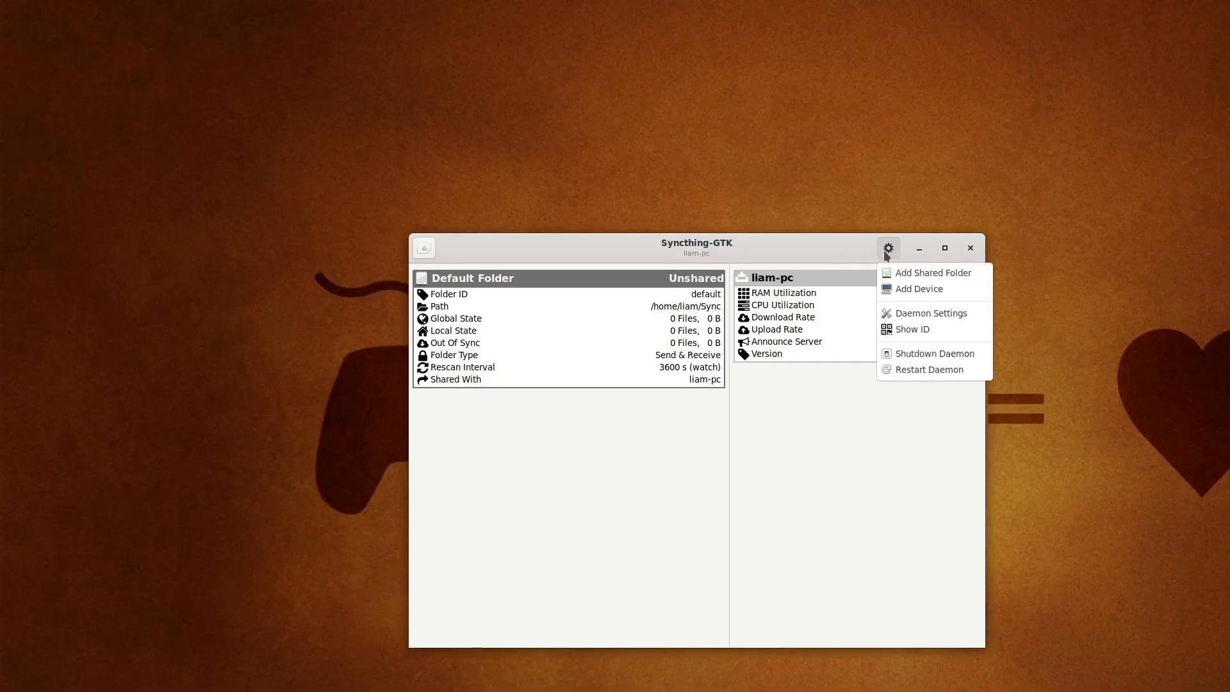
pyautogui.moveTo(911, 329)
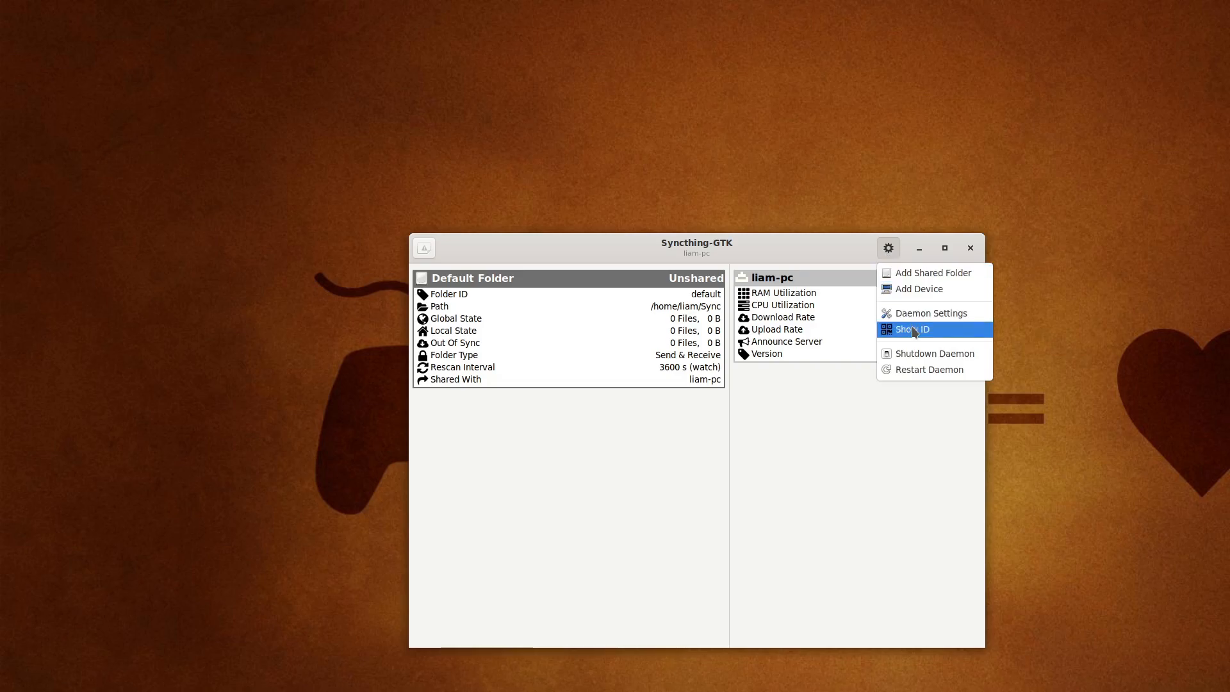
pyautogui.click(911, 329)
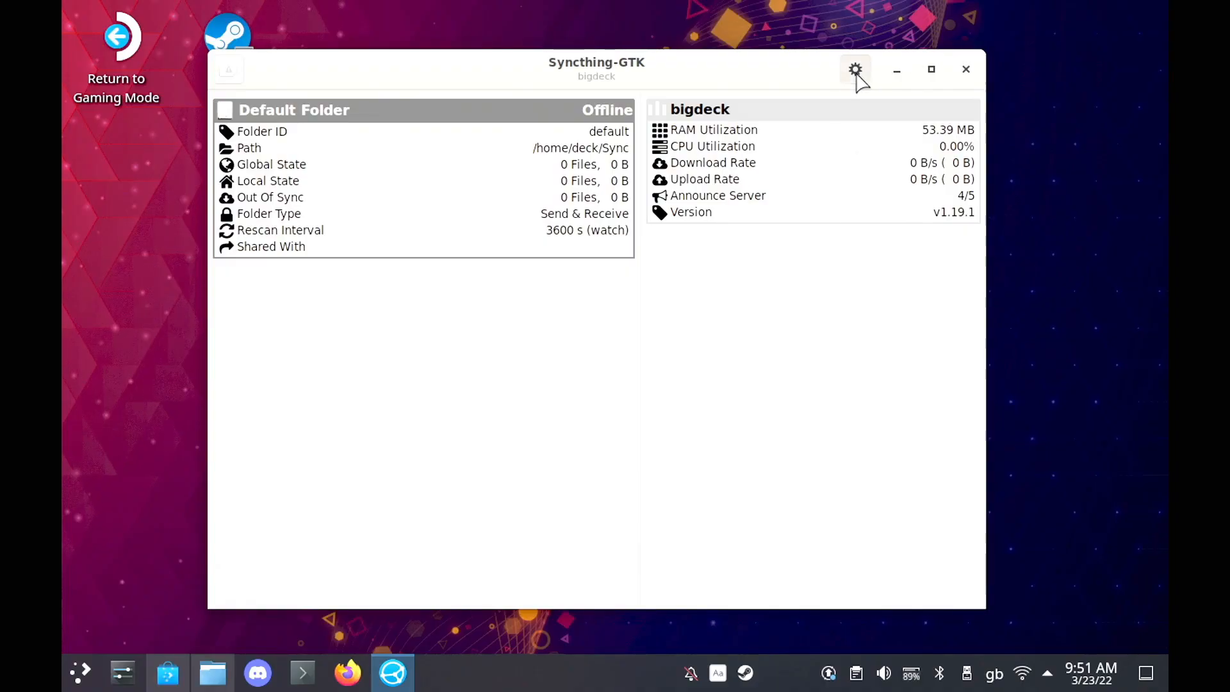
# Add device ILEZTU2-…-4PMGVQW, share /home/deck/Sync with it and save.
pyautogui.click(856, 69)
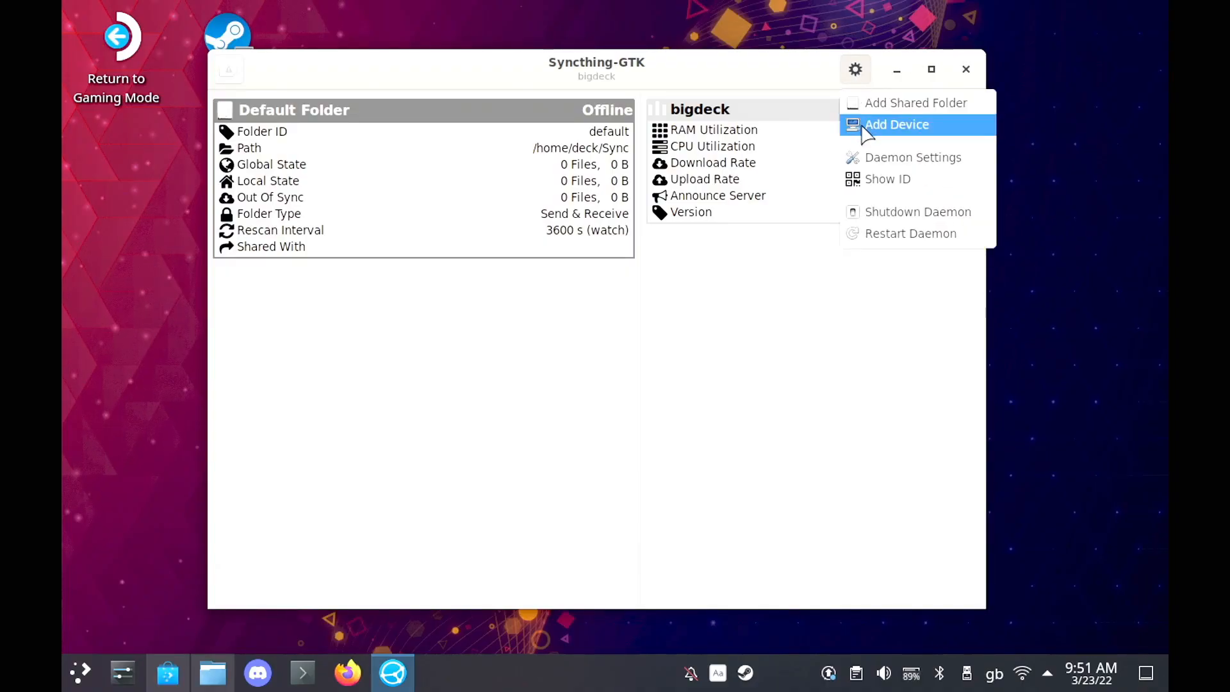
pyautogui.click(896, 123)
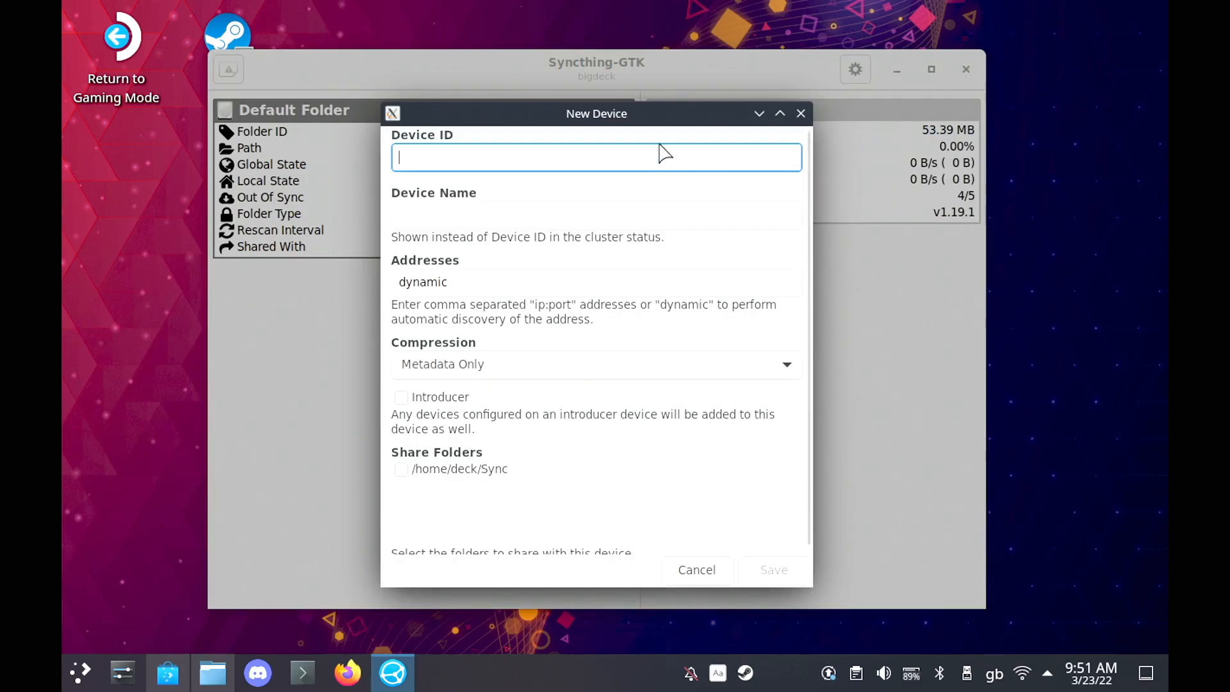
pyautogui.write('ILEZTU2-XXBEYO7-ZF3B3QH-3YR5HEW-X2IPF6T-S7QBAG2-4PMGVQW')
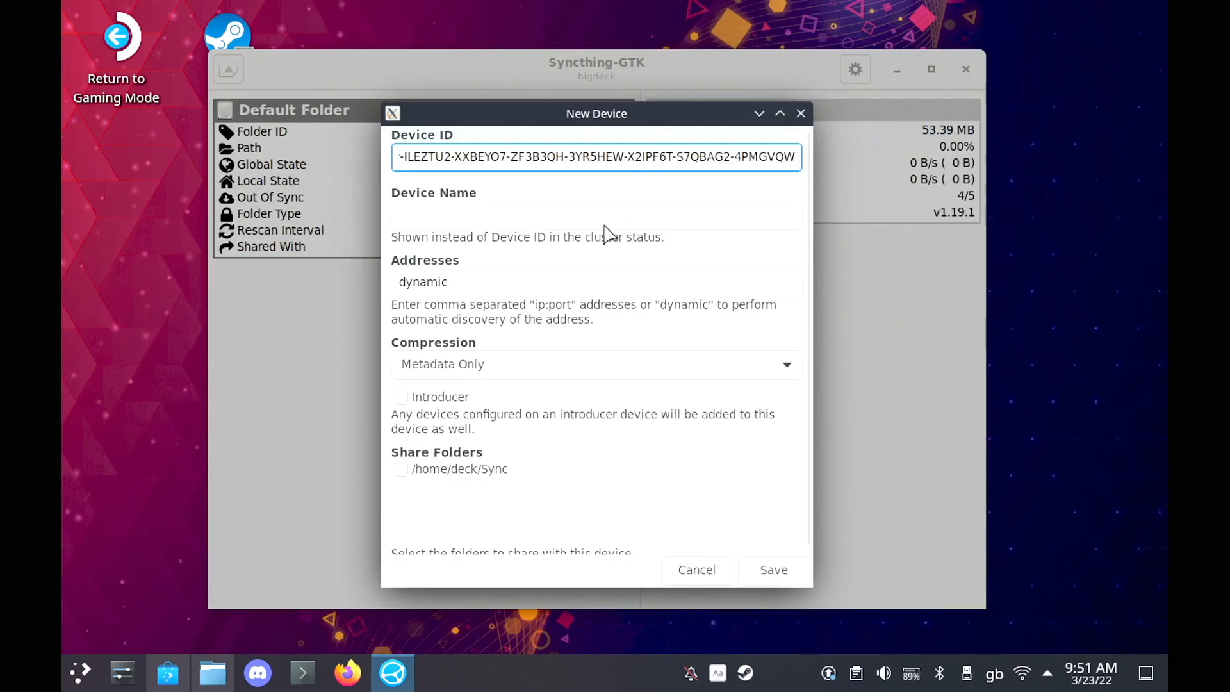
pyautogui.click(401, 468)
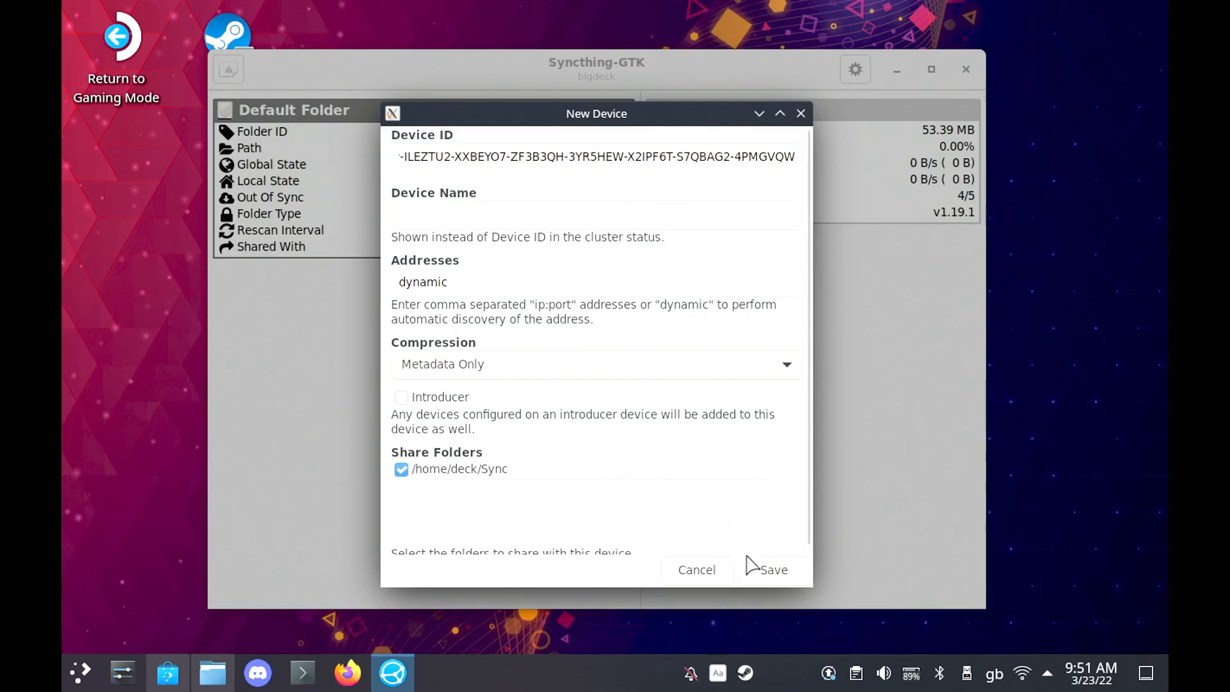
pyautogui.click(695, 569)
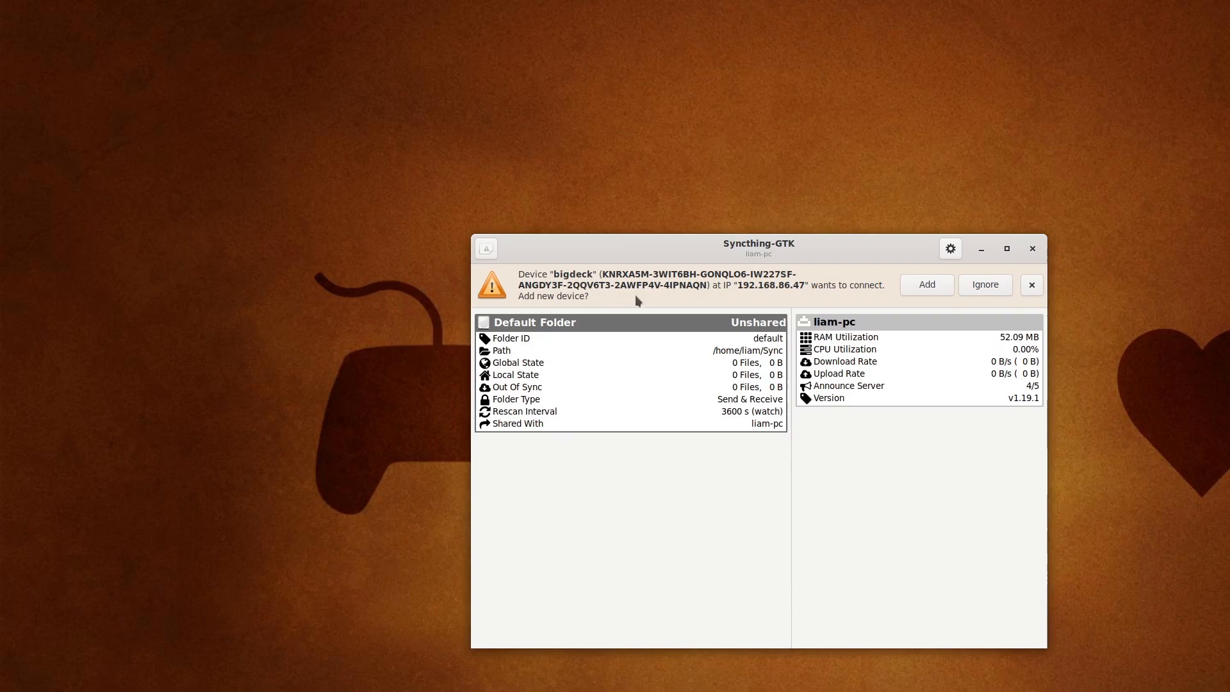
pyautogui.moveTo(752, 289)
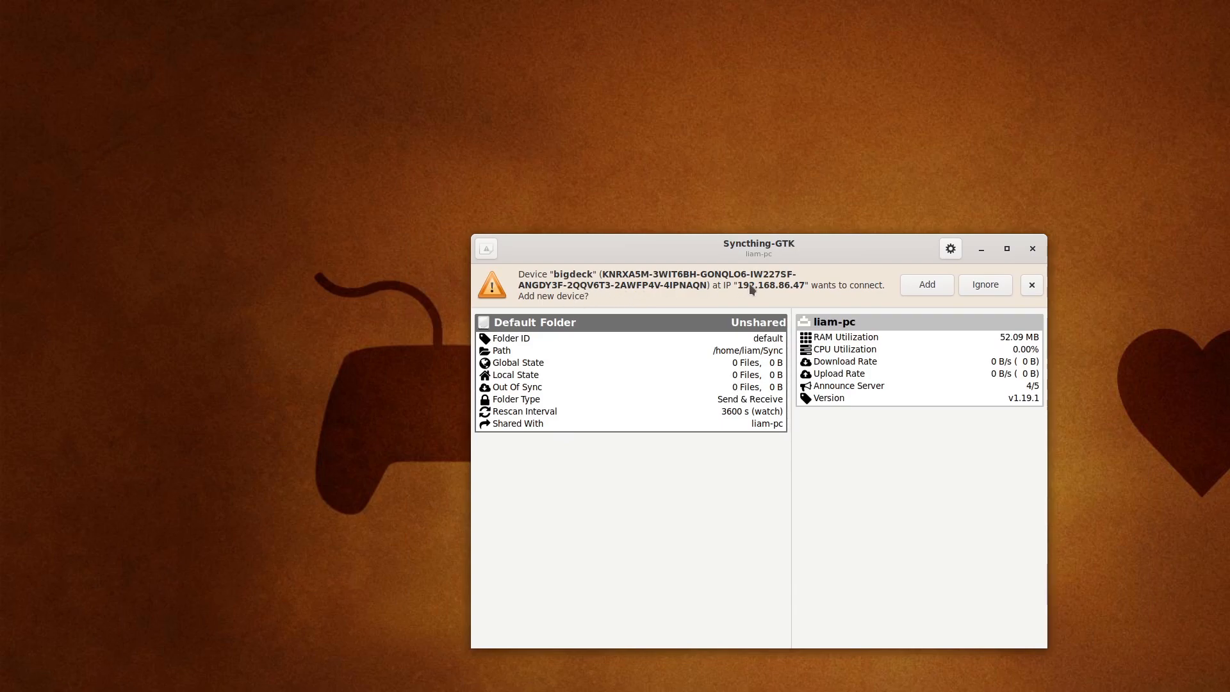
# Accept bigdeck's request, sharing both /home/liam/Sync entries, and save the device.
pyautogui.click(926, 283)
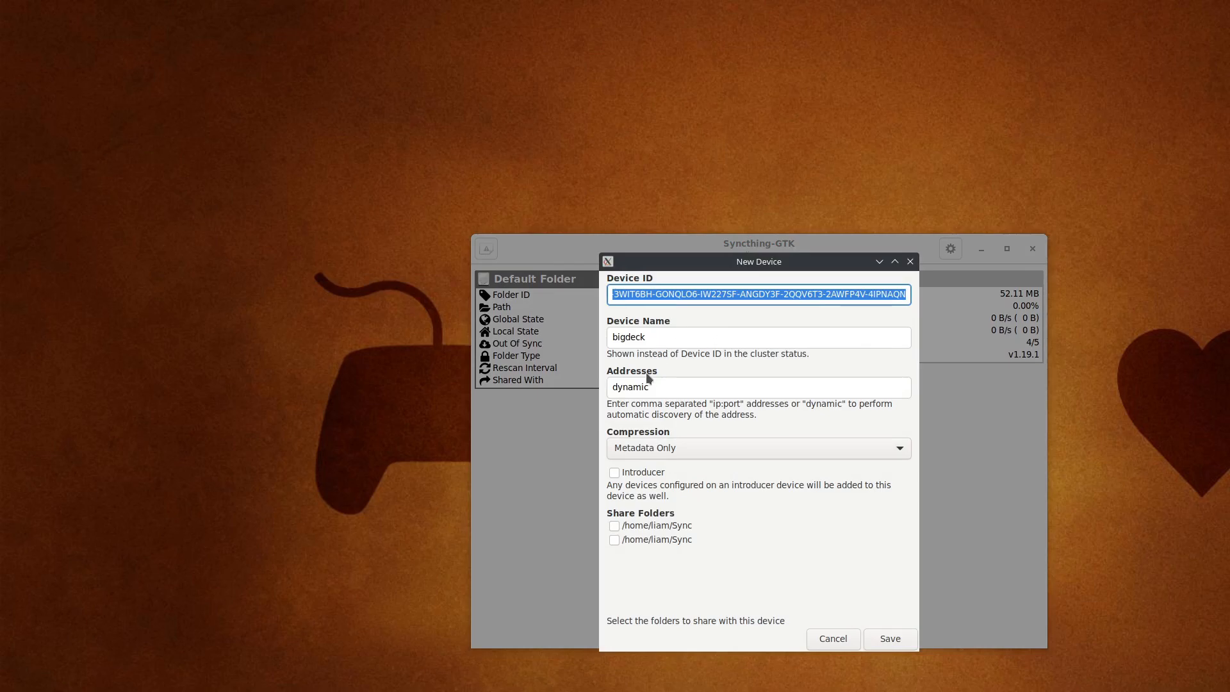
pyautogui.click(614, 526)
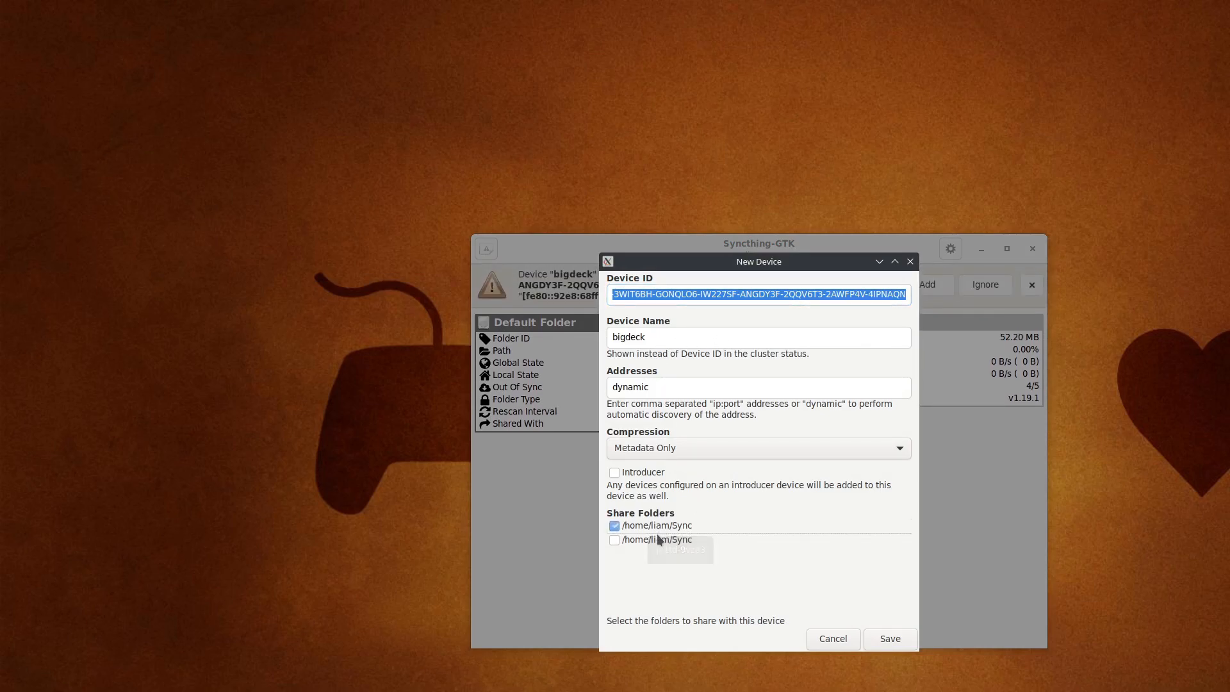
pyautogui.click(615, 540)
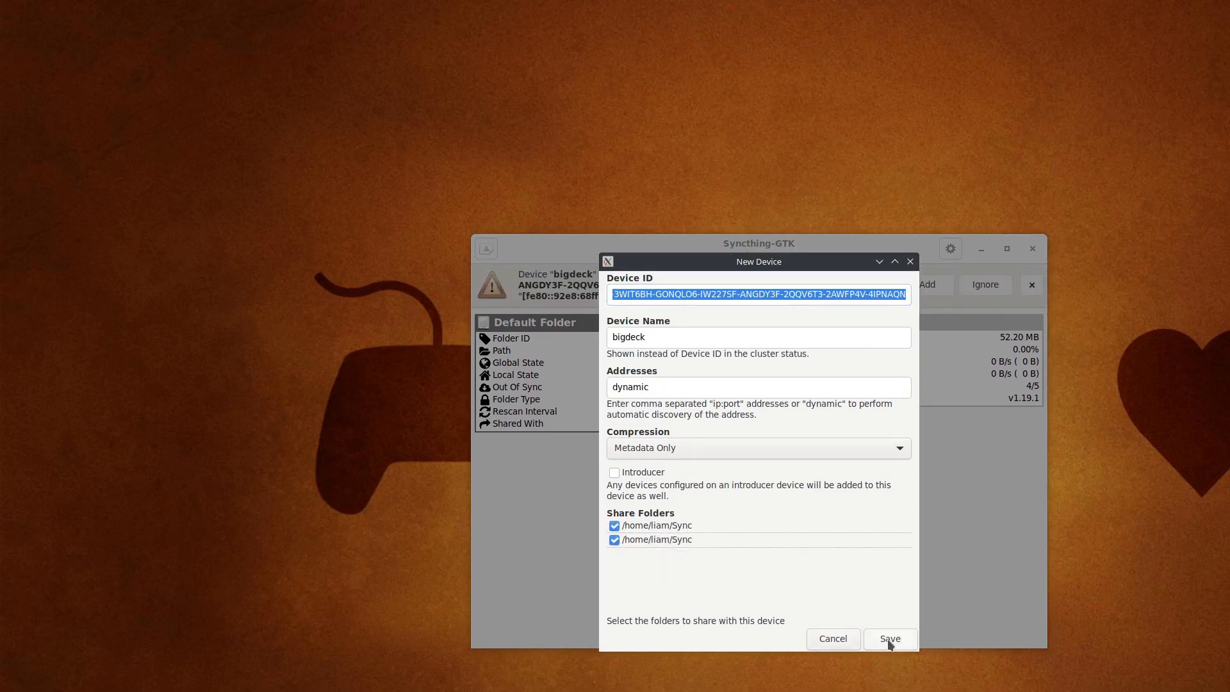
pyautogui.click(888, 639)
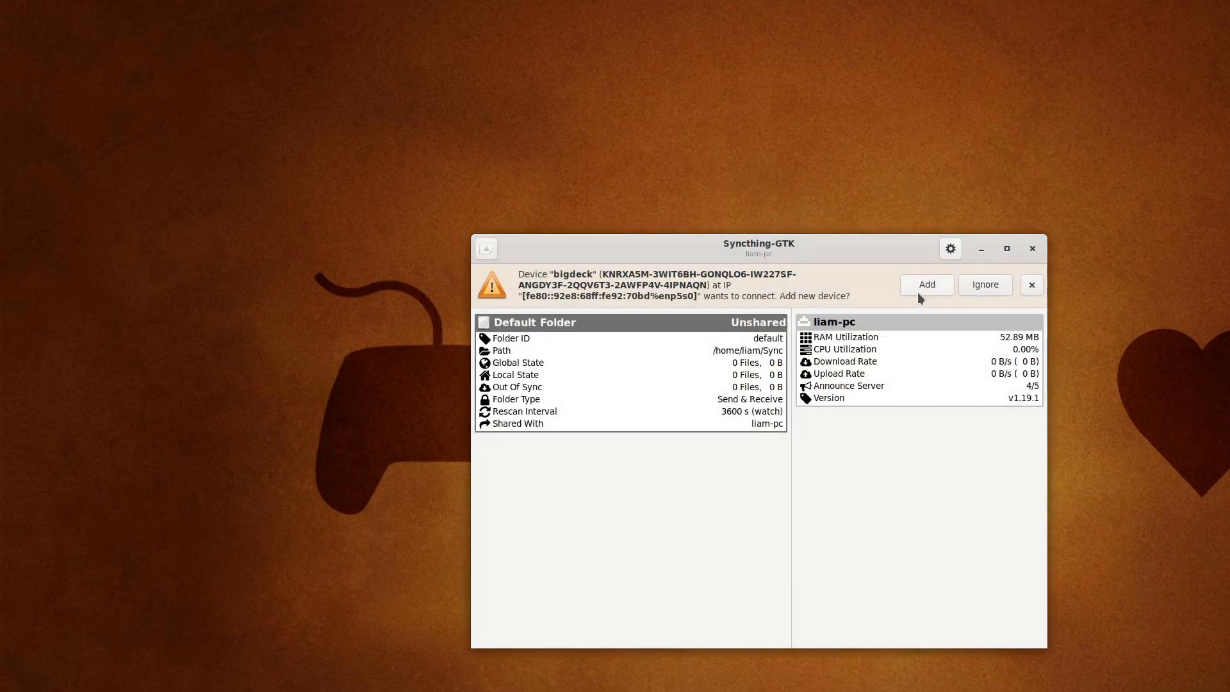
pyautogui.click(926, 284)
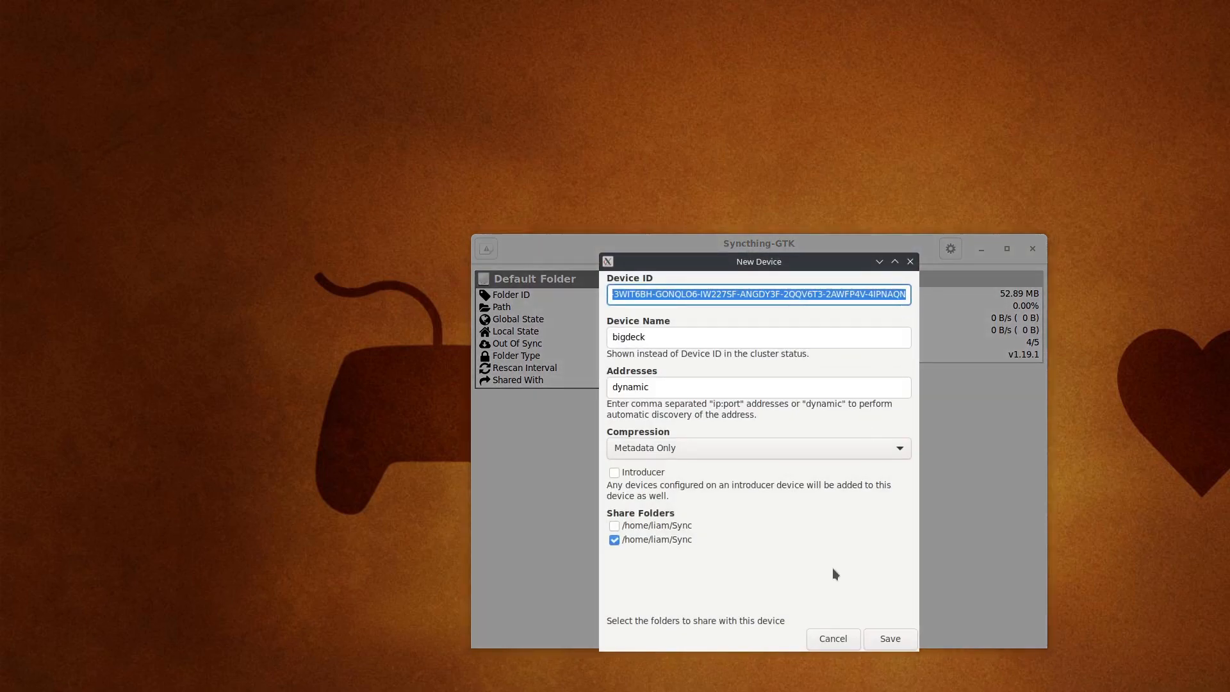
pyautogui.click(888, 638)
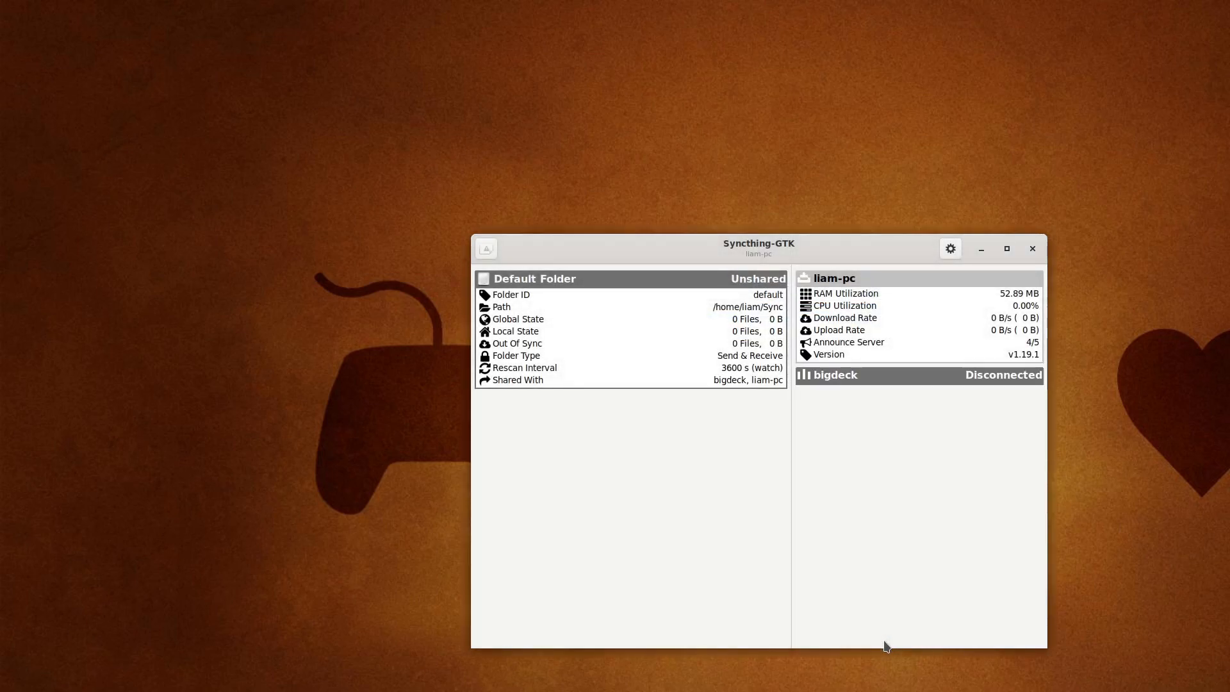
pyautogui.click(834, 374)
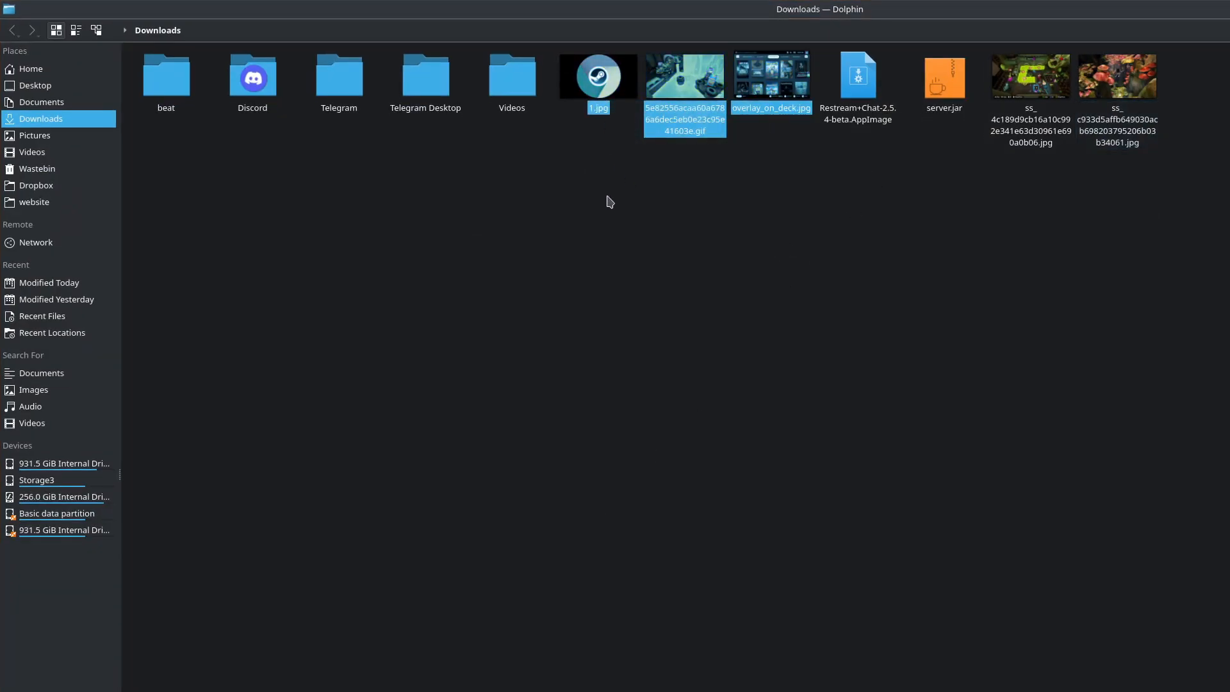
# Go to Home and enter the Sync folder holding the three images.
pyautogui.click(31, 69)
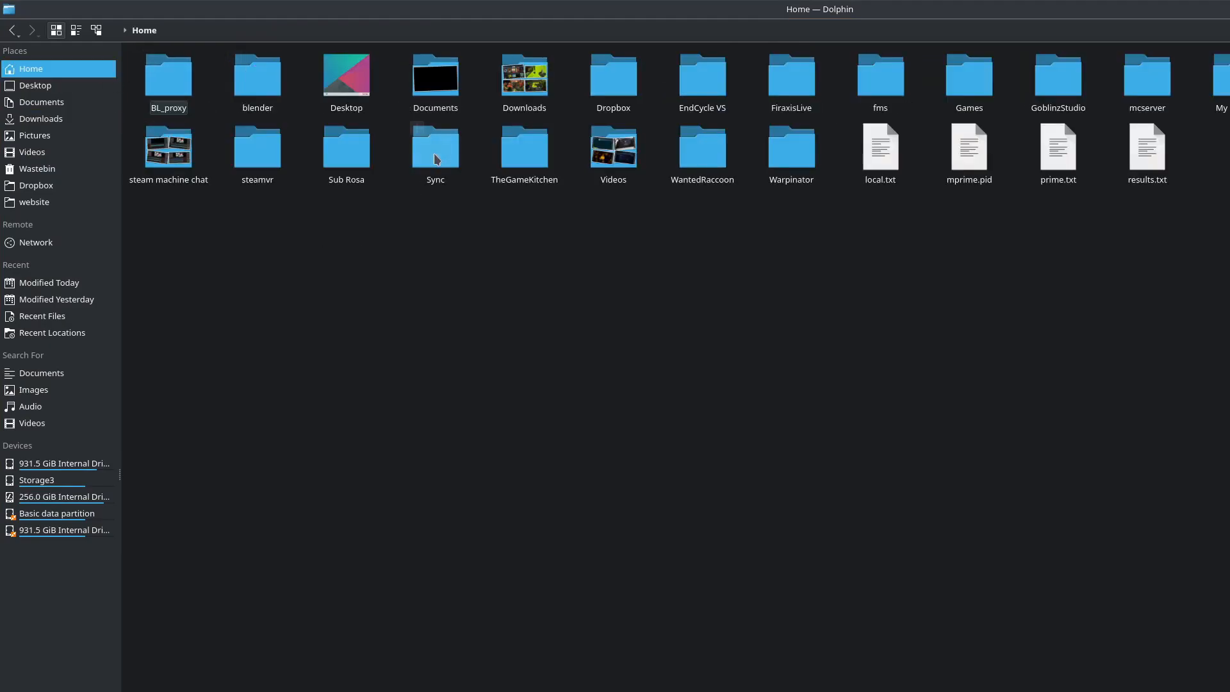
pyautogui.doubleClick(434, 148)
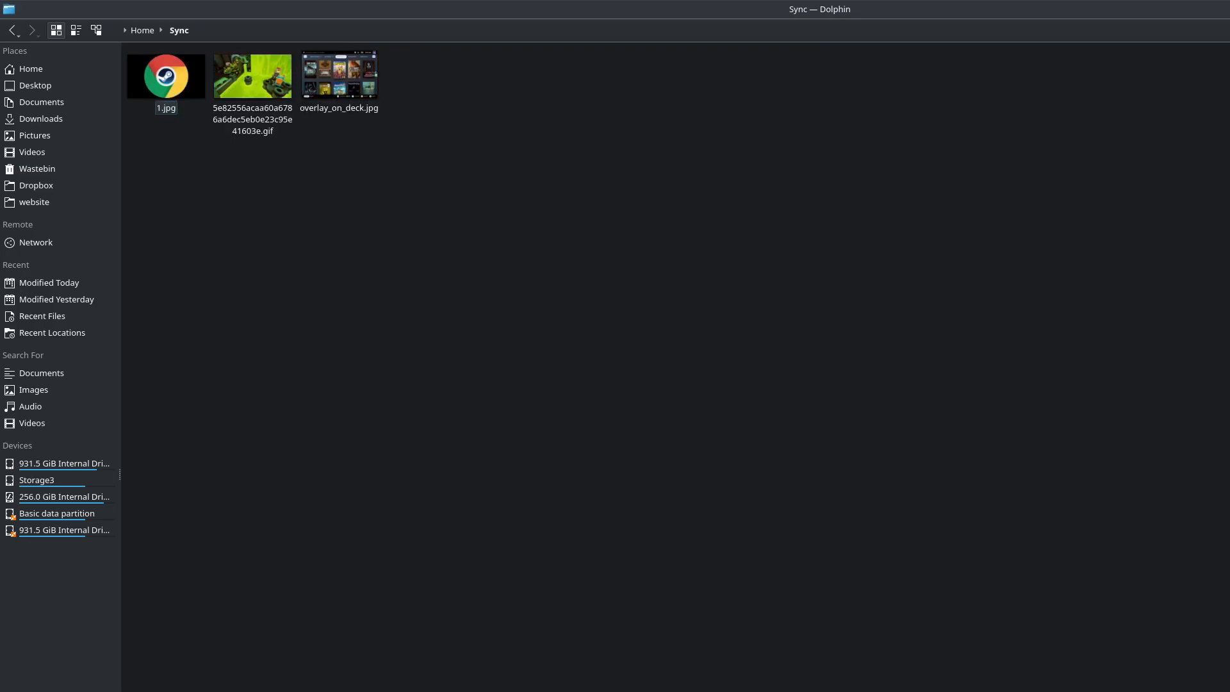